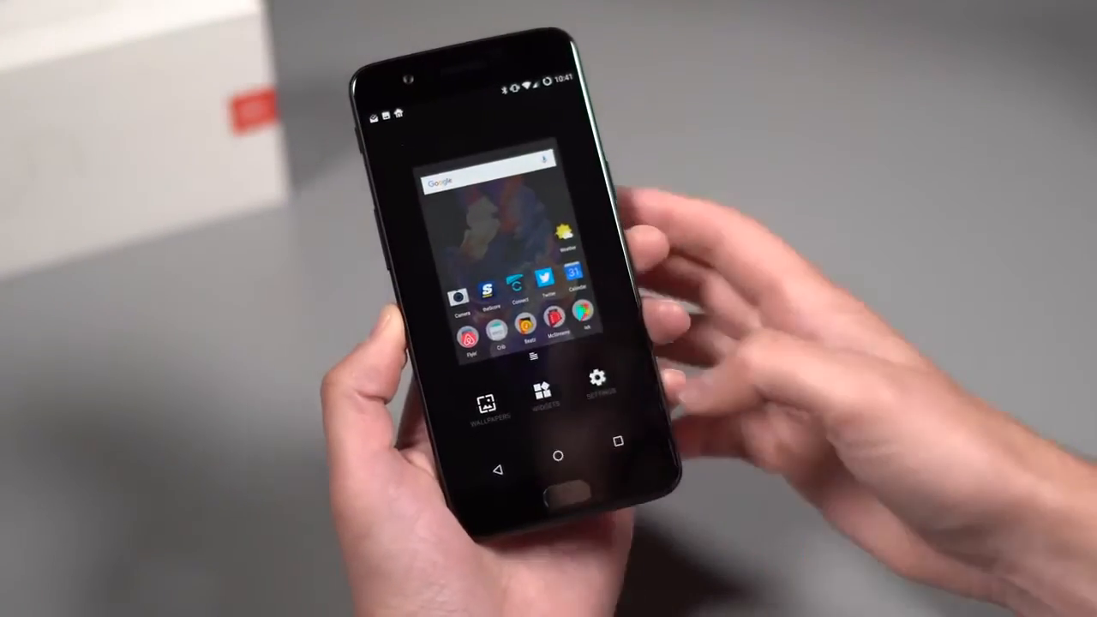
click(597, 391)
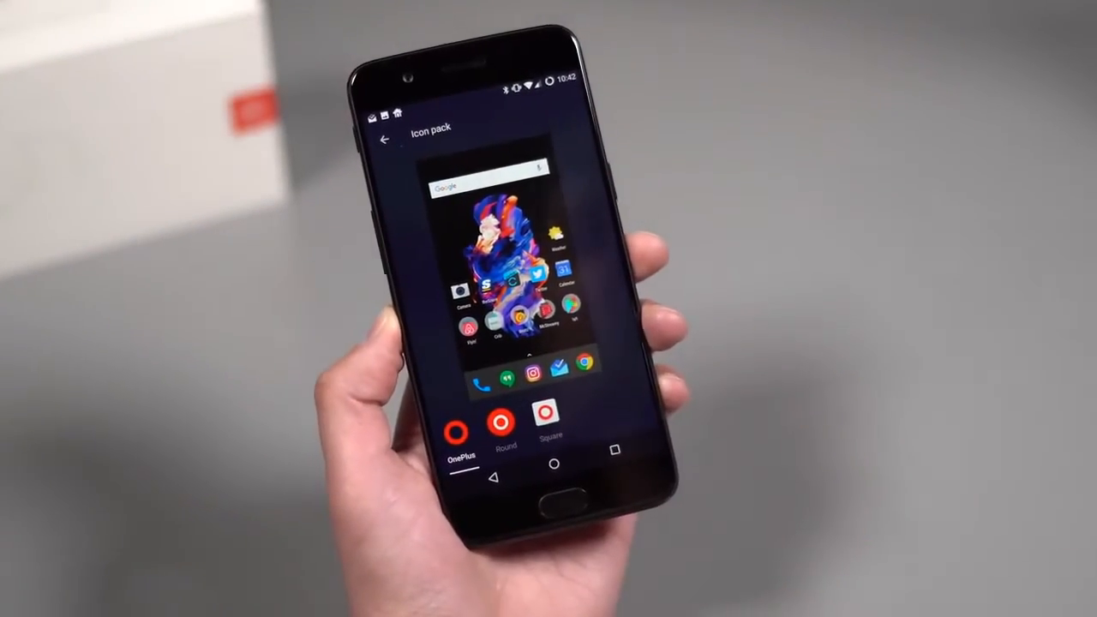
click(391, 141)
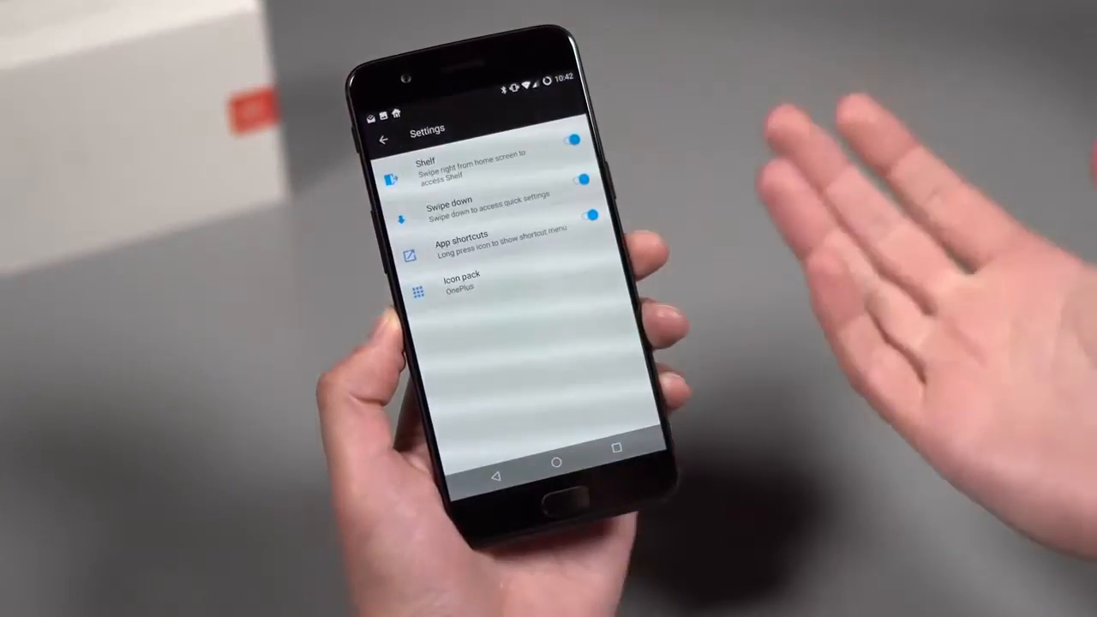